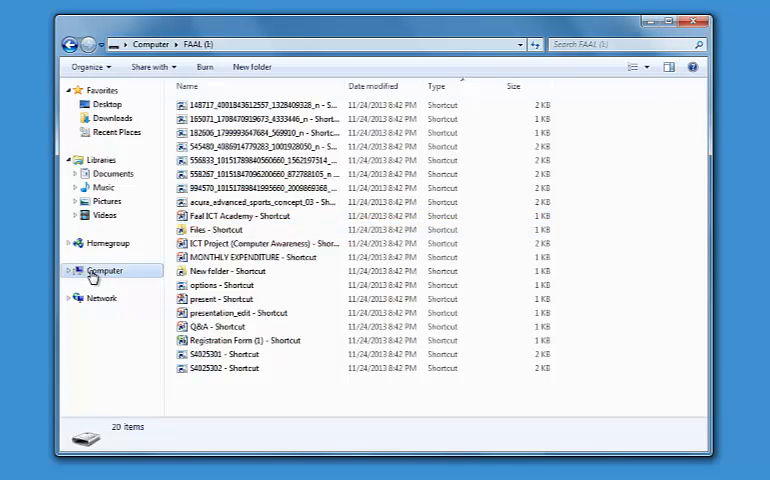
Set Control Panel's View by to Large icons and open Folder Options
left_click(104, 270)
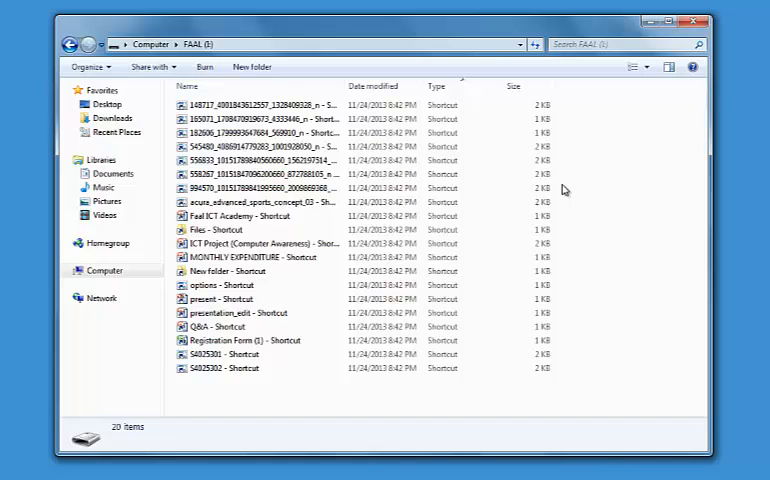
left_click(45, 467)
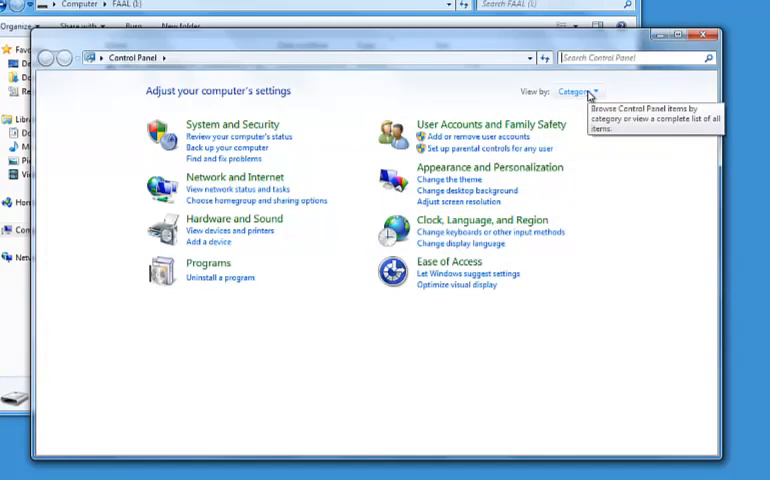
left_click(578, 91)
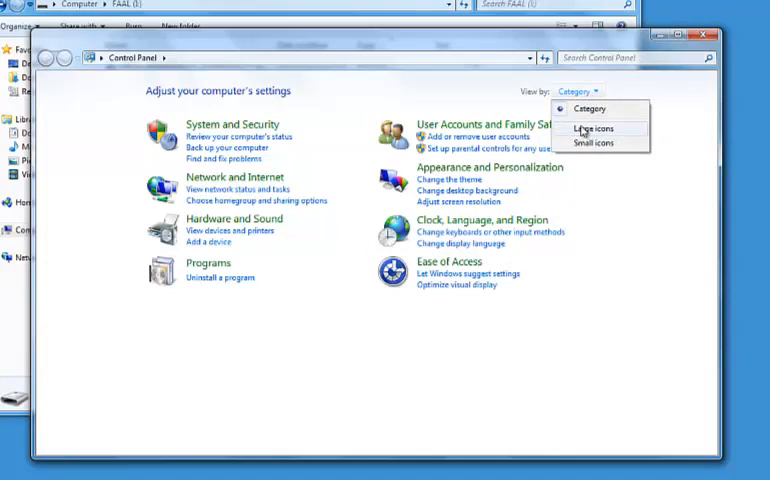
left_click(594, 128)
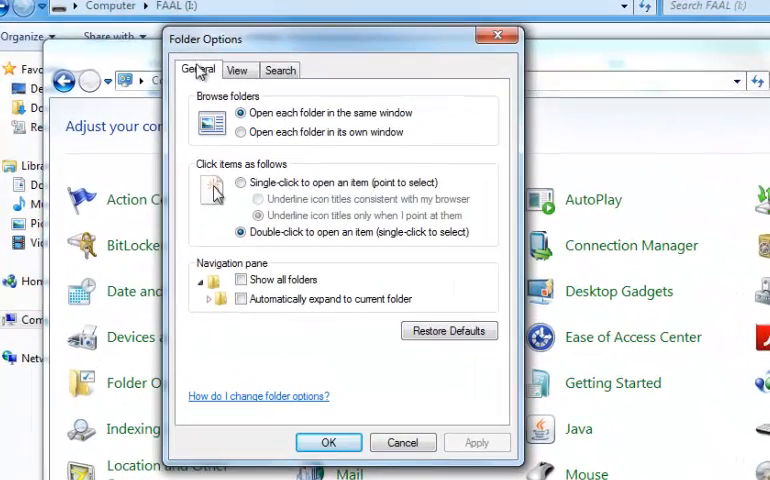
On the View tab, enable 'Show hidden files, folders, and drives' and confirm with OK
left_click(237, 69)
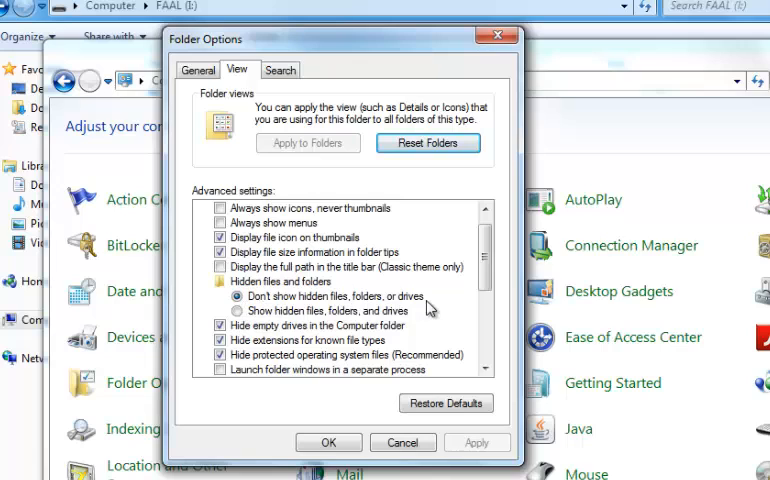
left_click(236, 311)
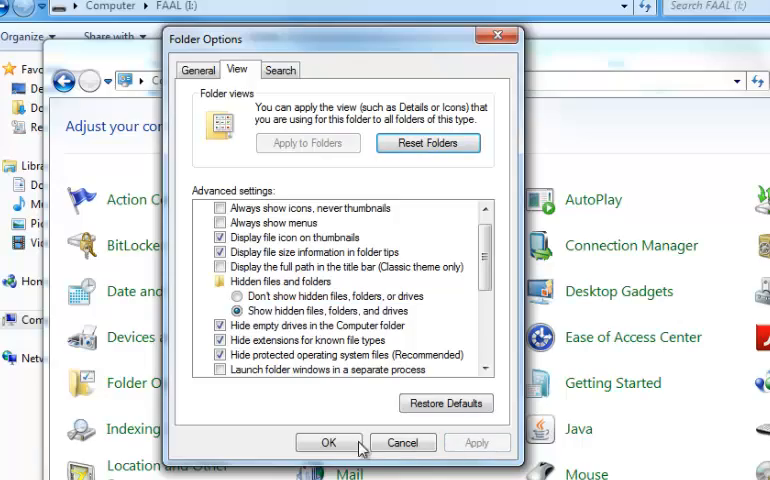
left_click(329, 442)
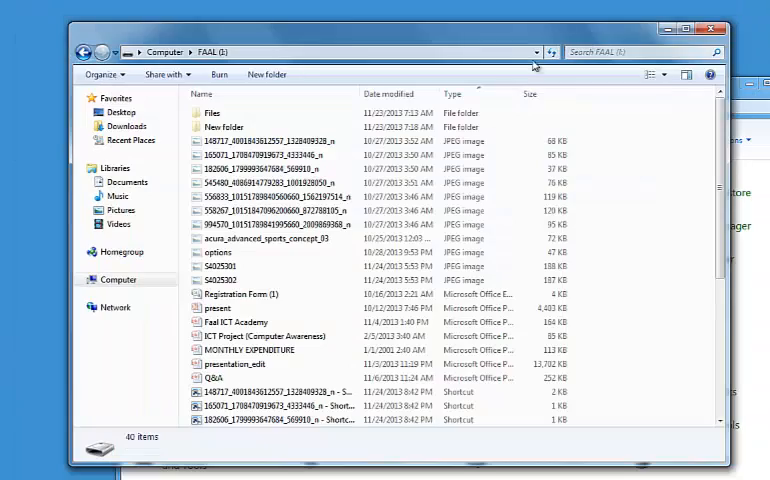
Select the twenty original items on FAAL (I:), from Files to Q&A, excluding shortcuts
left_click(280, 196)
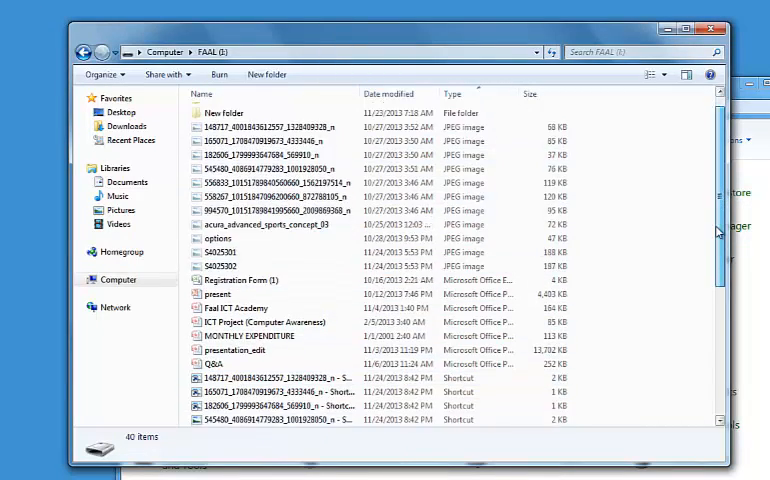
scroll("down", 3)
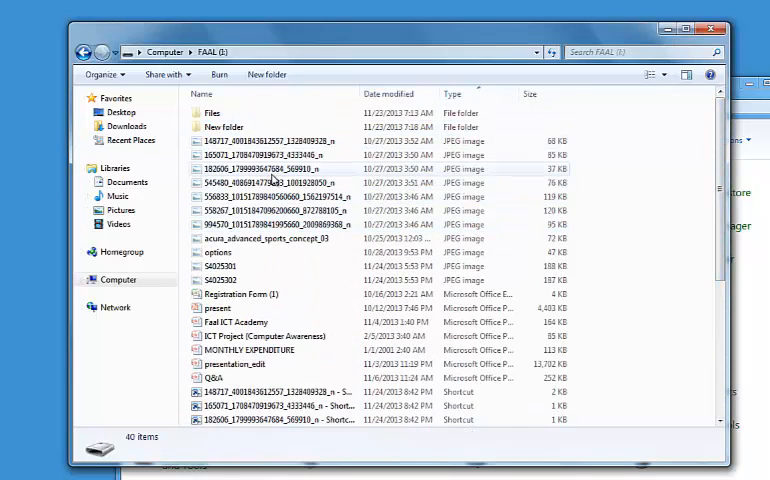
mouse_move(275, 183)
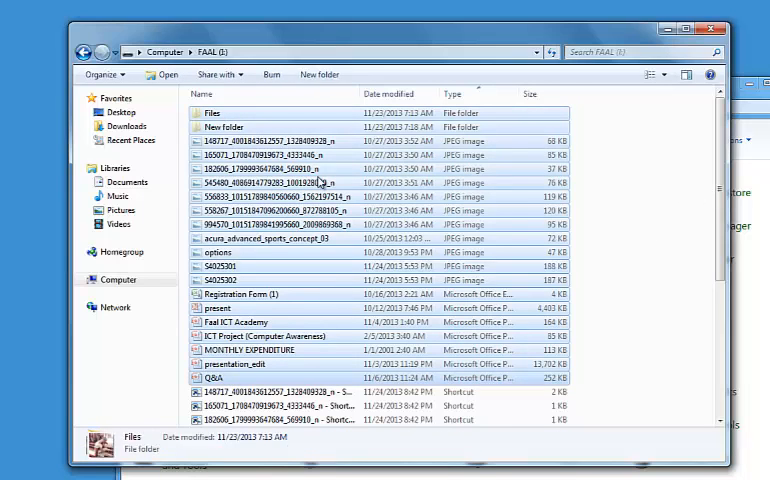
Clear the Hidden attribute in Properties, applying changes to the selected items only
right_click(320, 183)
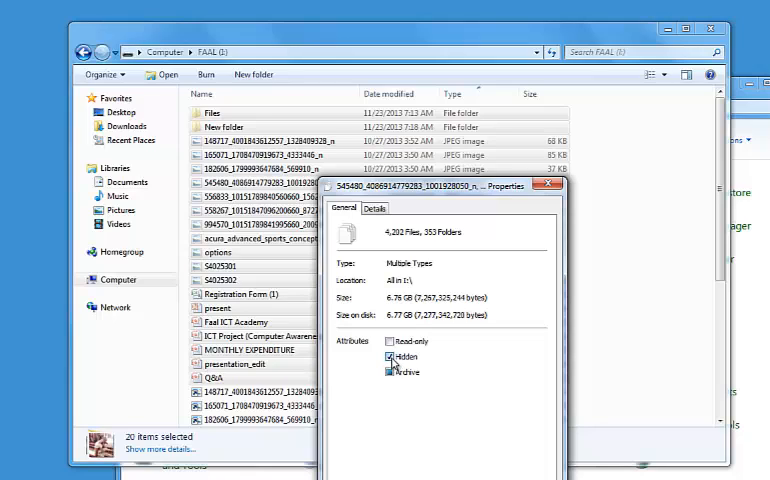
left_click(393, 358)
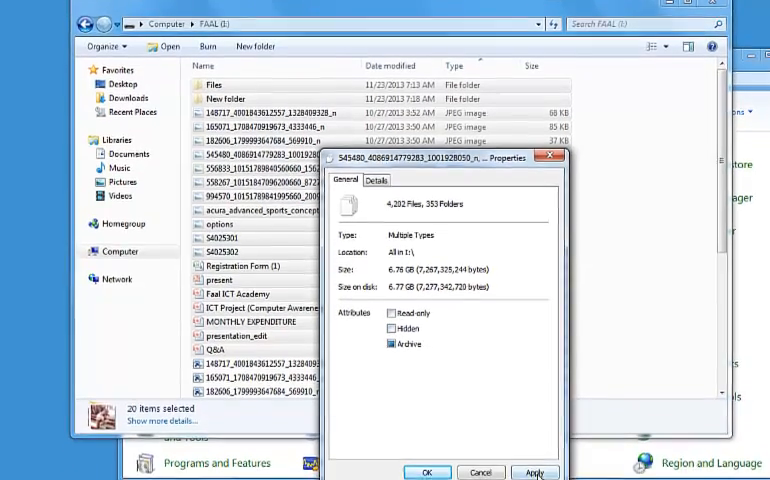
left_click(535, 472)
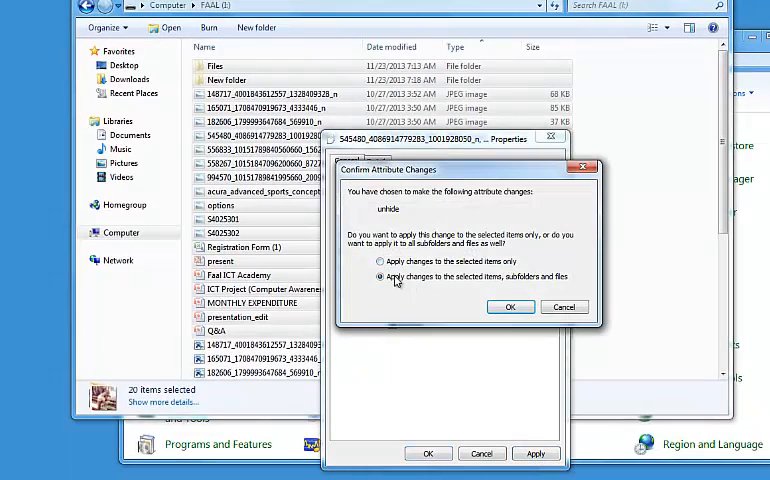
left_click(380, 261)
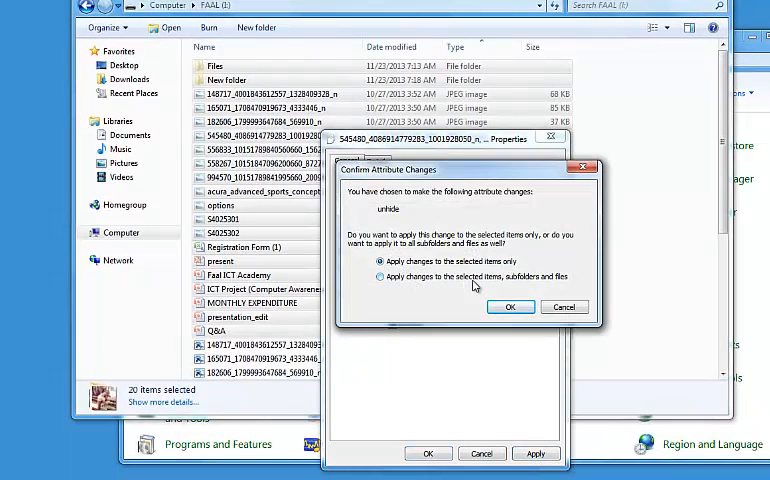
mouse_move(569, 288)
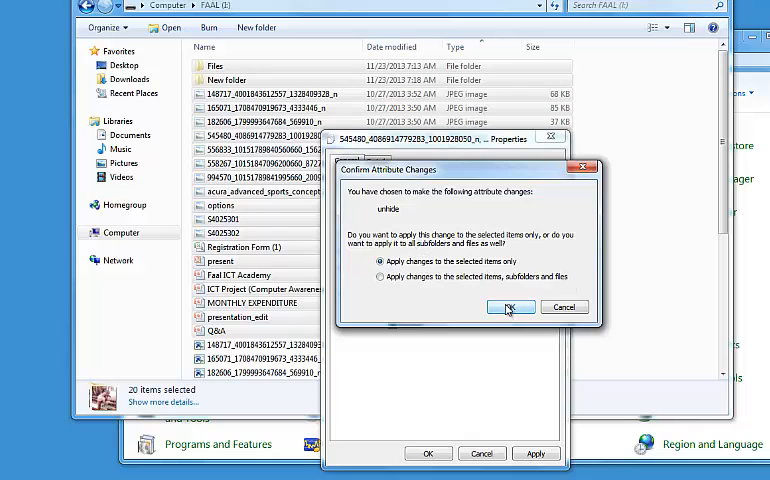
left_click(511, 307)
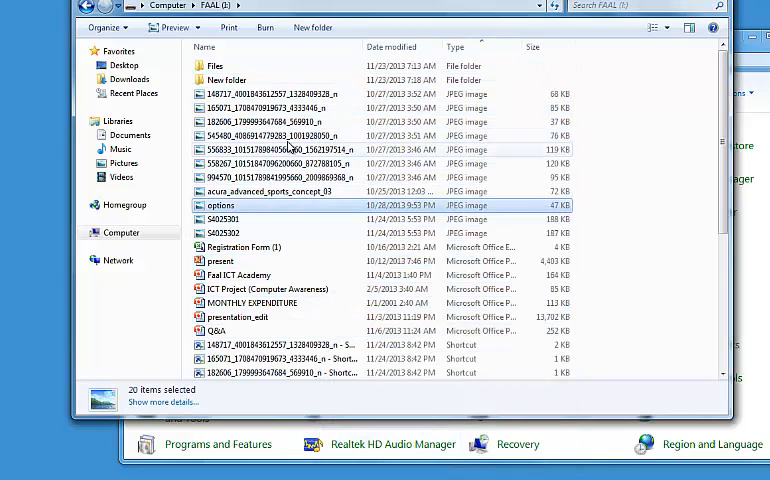
Select the 20 shortcut files and permanently delete them with Shift+Delete, confirming Yes
scroll("down", 3)
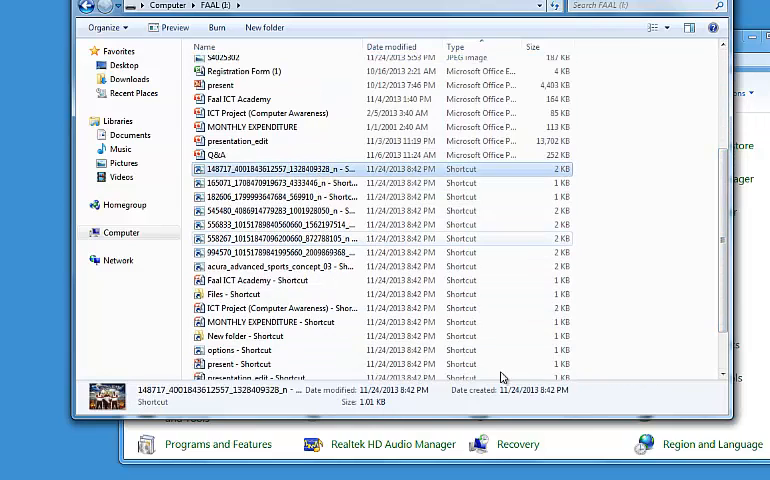
scroll("down", 3)
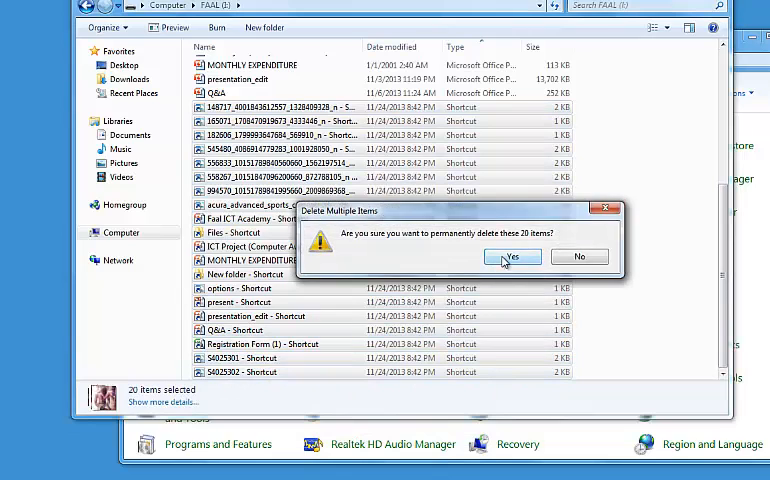
left_click(512, 257)
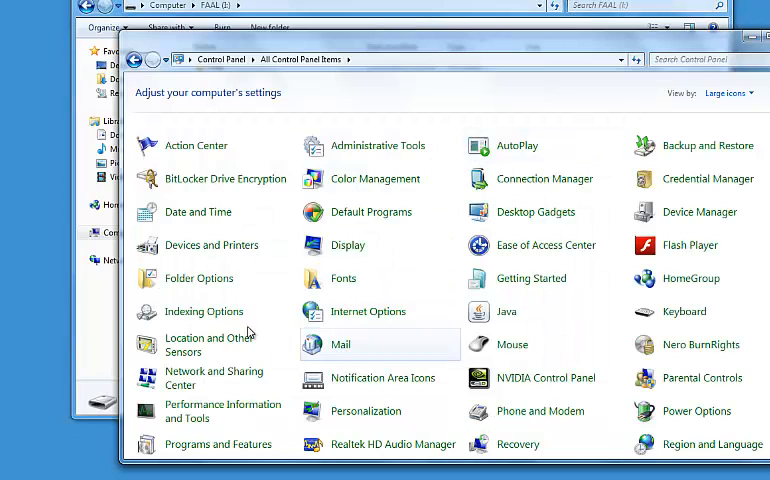
mouse_move(353, 340)
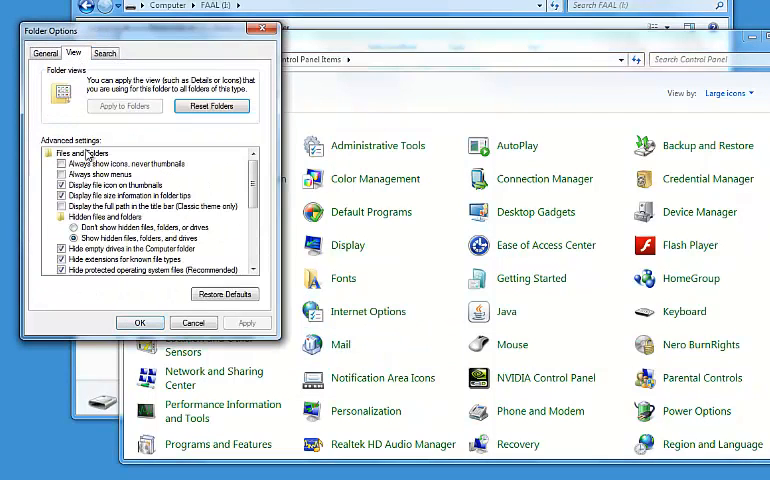
Choose 'Don't show hidden files, folders, or drives' in Folder Options and apply it
left_click(75, 227)
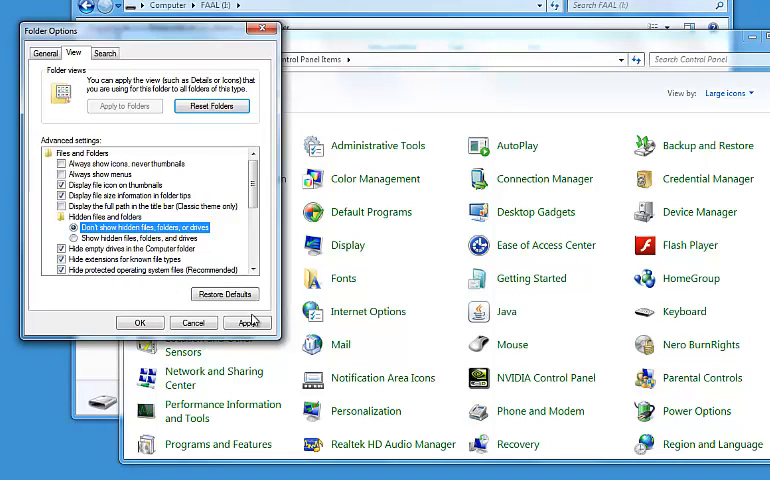
left_click(139, 322)
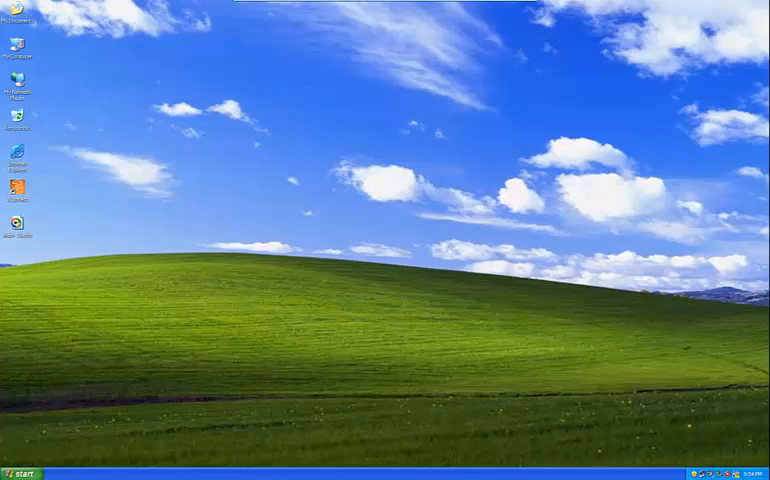
On Windows XP, open Control Panel from Start and switch to Classic View
left_click(24, 471)
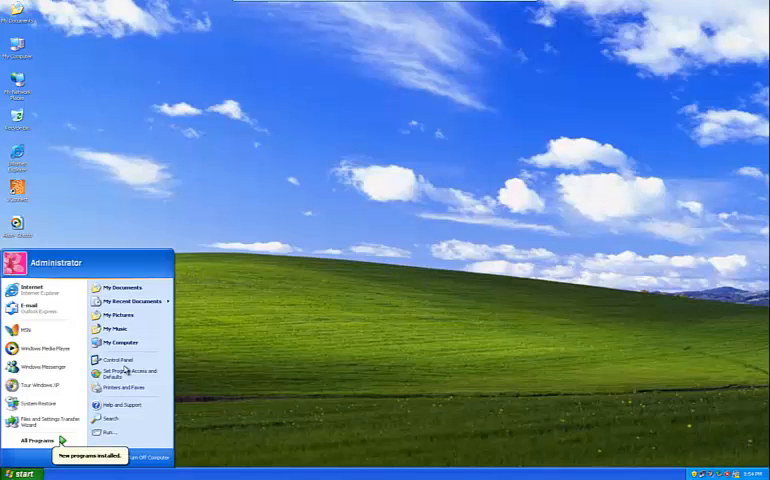
left_click(117, 360)
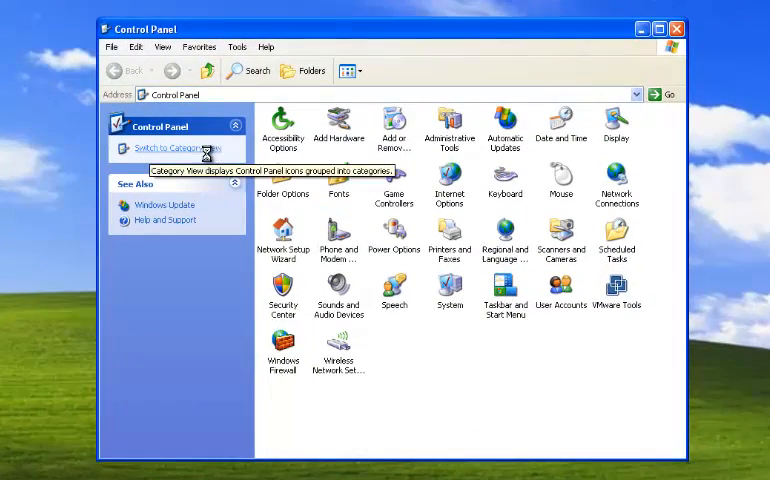
left_click(182, 148)
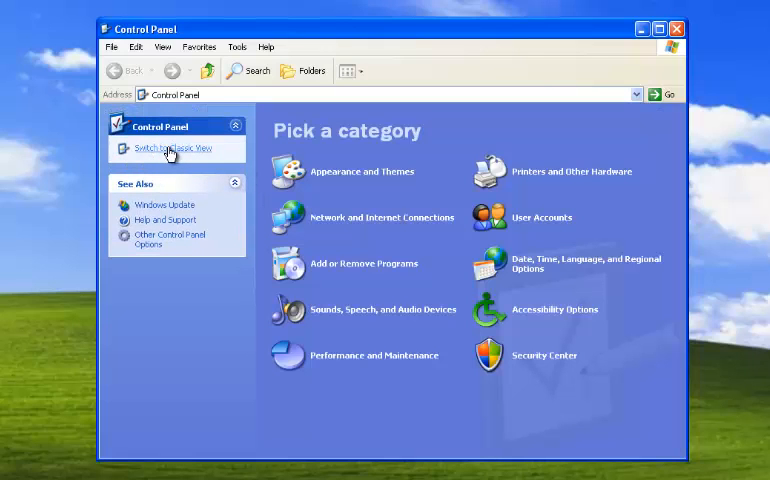
left_click(166, 148)
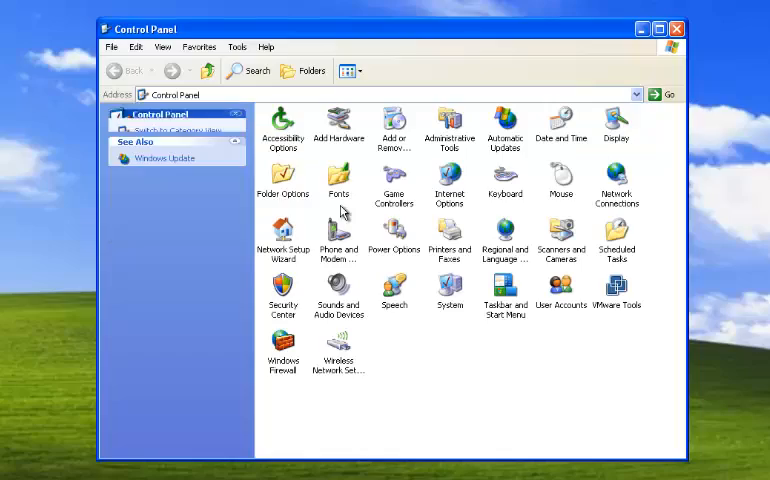
double_click(283, 182)
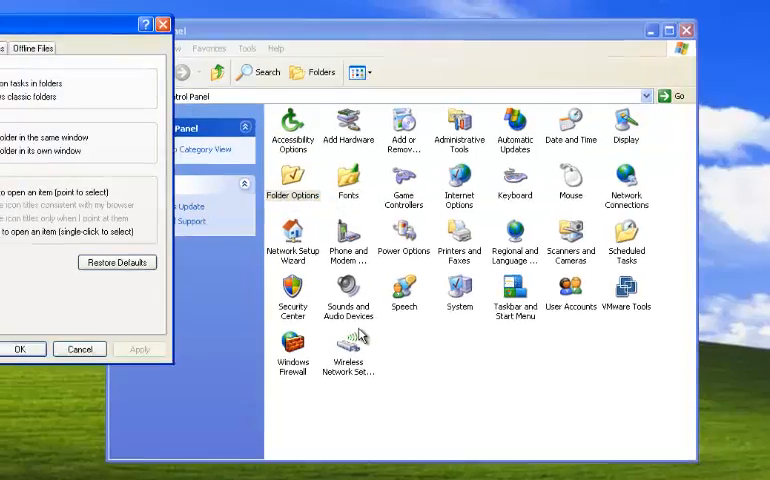
On the XP Folder Options View tab, select 'Show hidden files and folders'
left_click(79, 68)
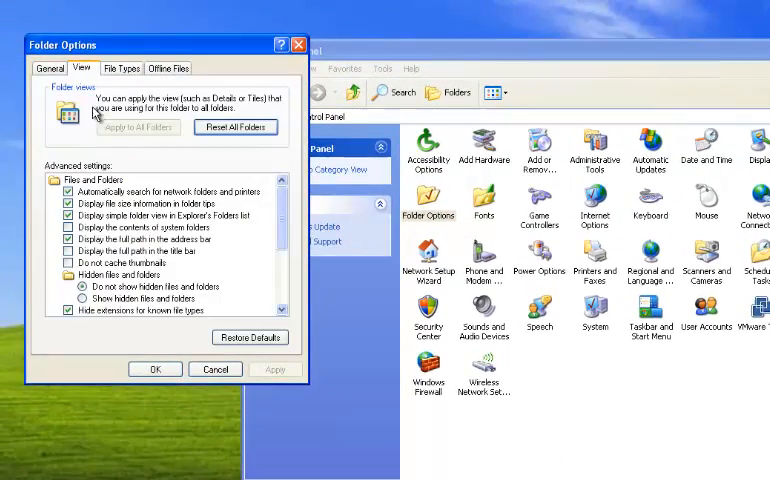
left_click(77, 298)
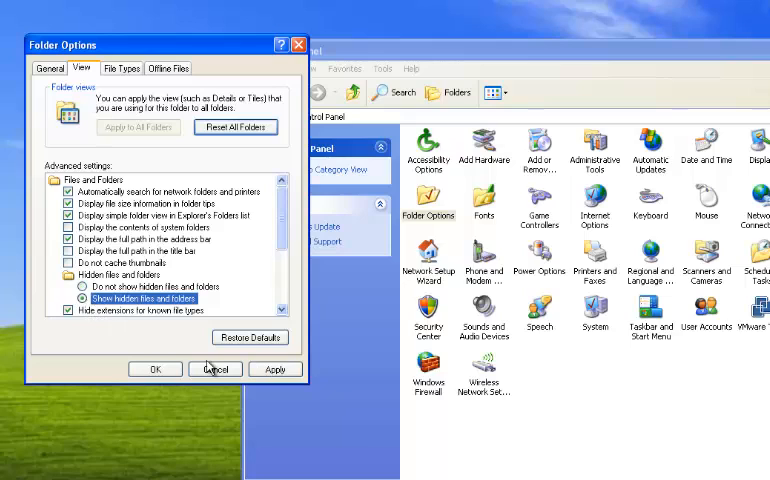